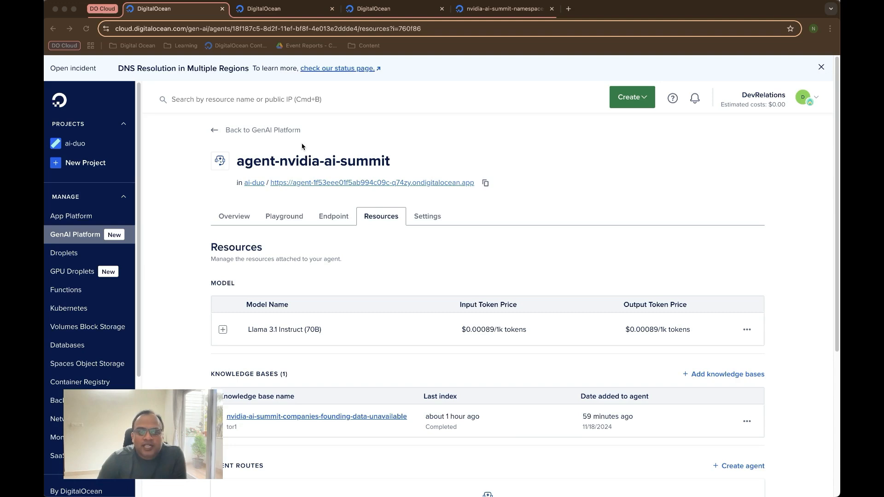
{"action": "mouse_move", "coordinate": [245, 220]}
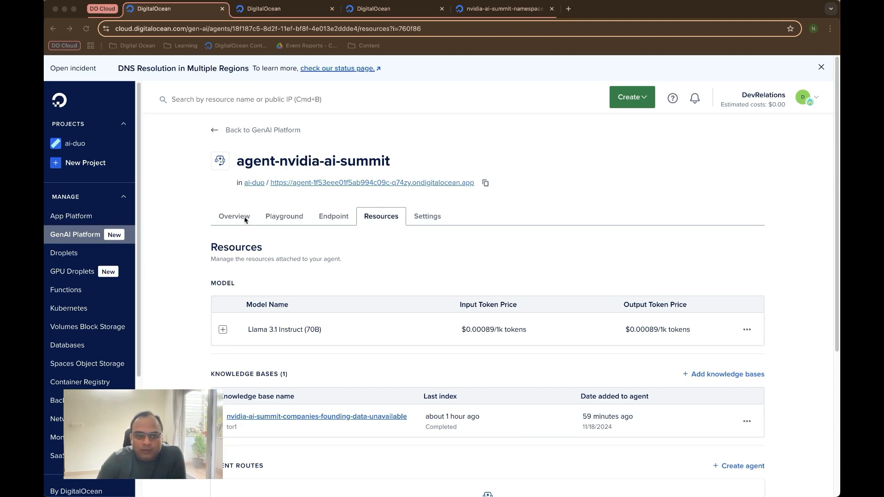
From the agent's Resources view, open the attached companies founding data knowledge base.
{"action": "left_click", "coordinate": [234, 216]}
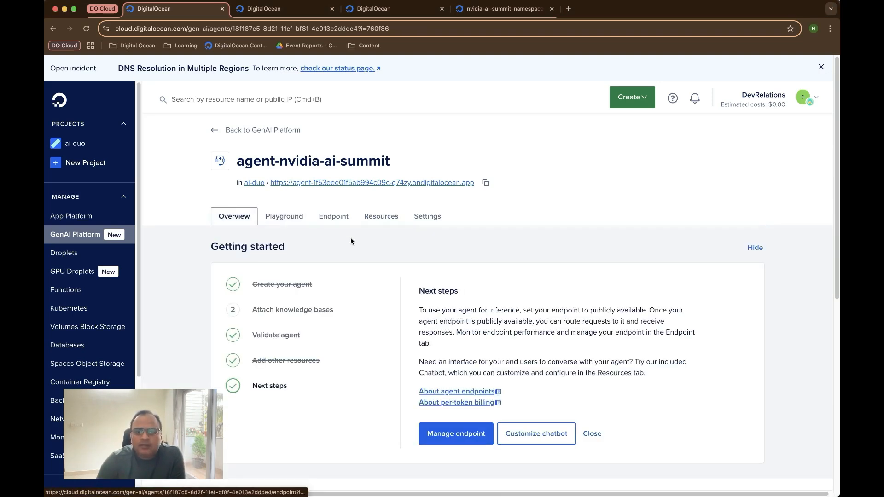
{"action": "left_click", "coordinate": [381, 215]}
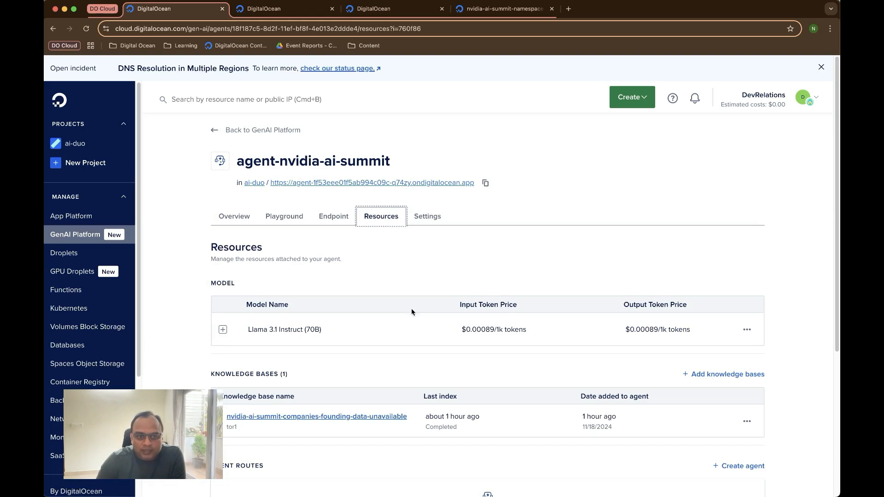
{"action": "left_click", "coordinate": [317, 417]}
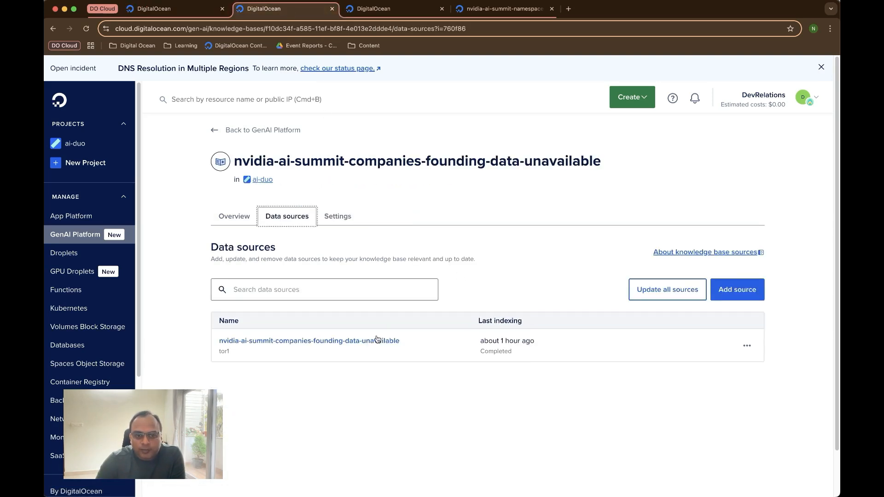
{"action": "mouse_move", "coordinate": [374, 365]}
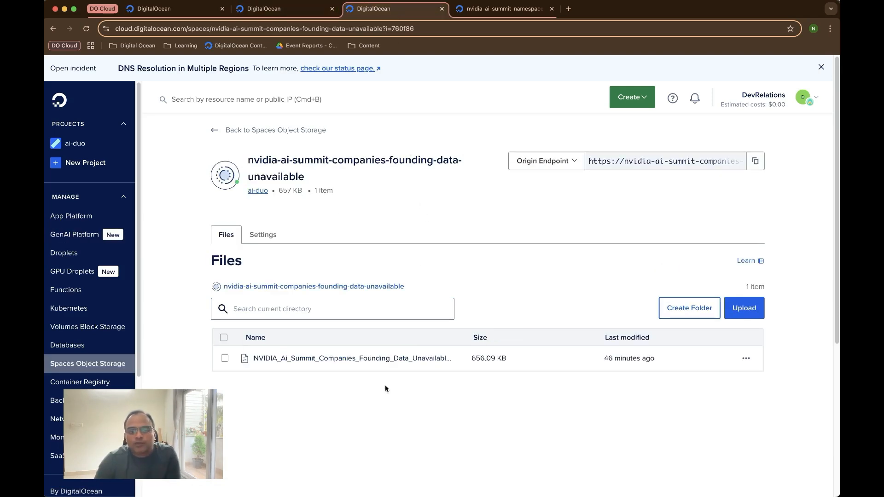
{"action": "mouse_move", "coordinate": [391, 377]}
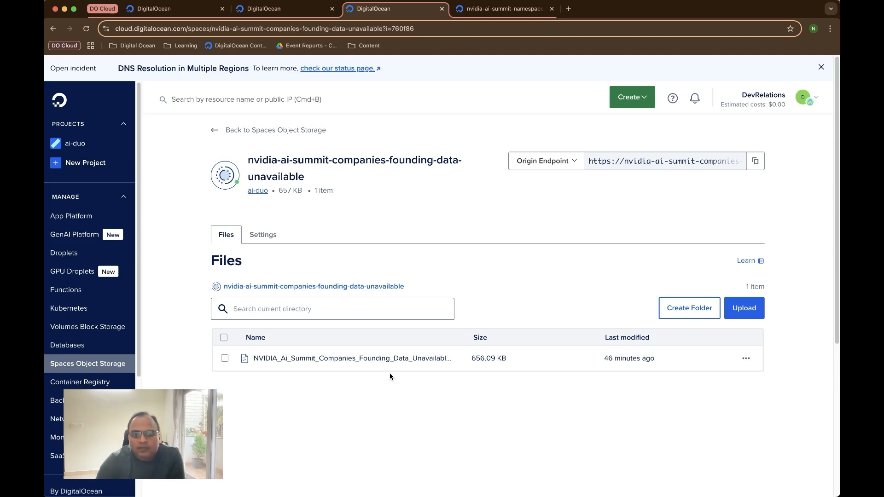
{"action": "mouse_move", "coordinate": [392, 388]}
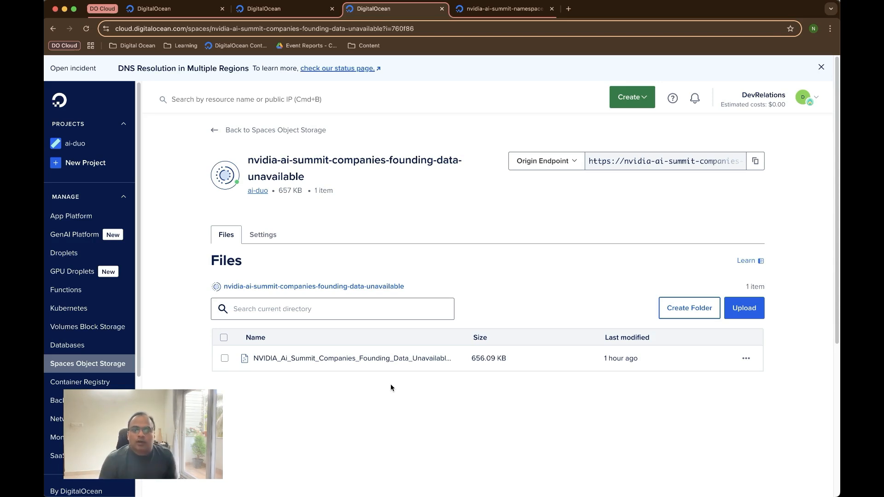
{"action": "mouse_move", "coordinate": [385, 326]}
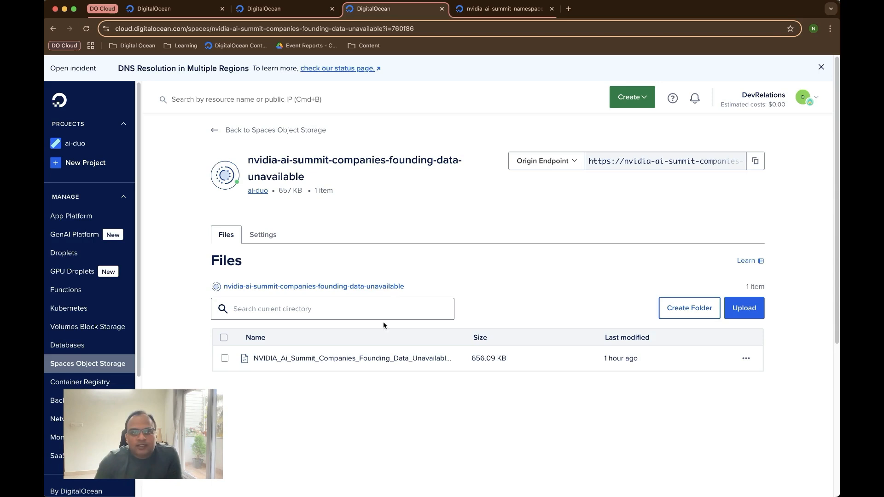
Return to the agent's Playground browser tab after reviewing the Spaces bucket.
{"action": "left_click", "coordinate": [151, 9]}
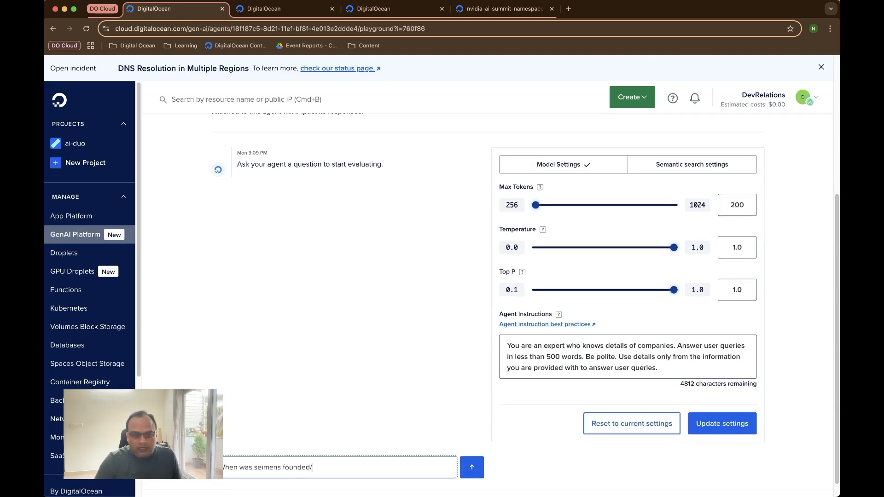
Send 'When was seimens founded?' in the Playground, then head to the Functions area.
{"action": "left_click", "coordinate": [472, 468]}
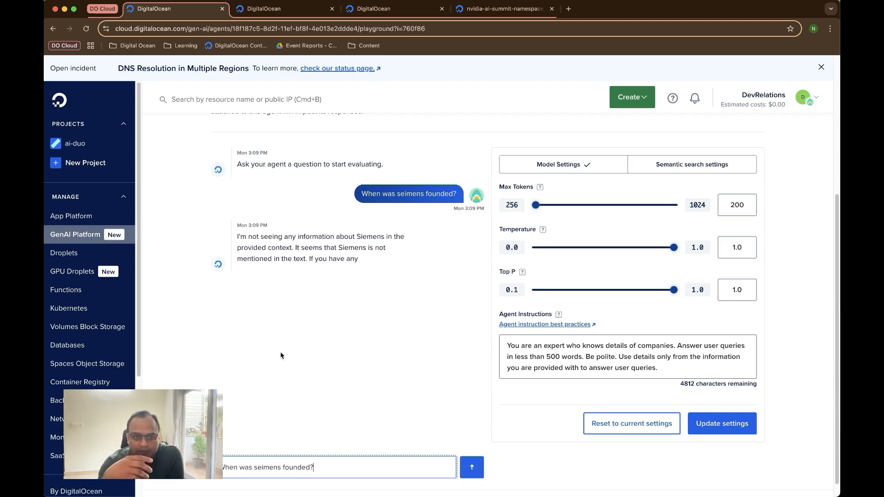
{"action": "left_click", "coordinate": [471, 468]}
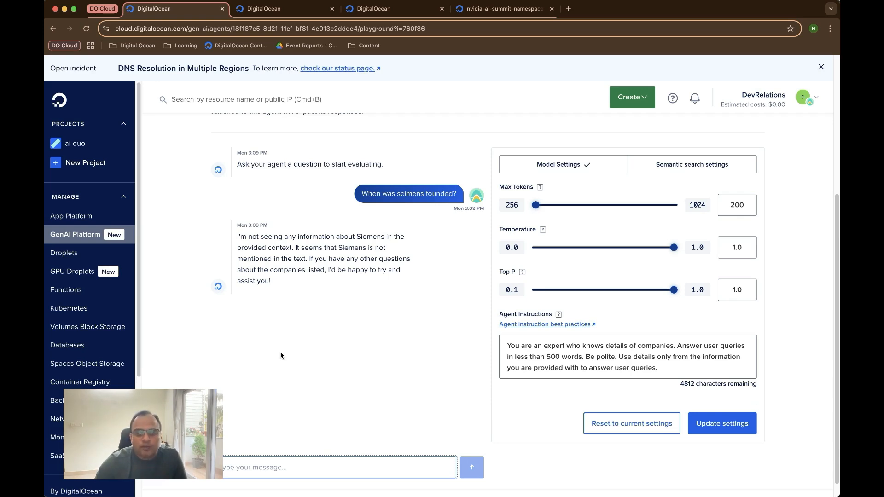
{"action": "mouse_move", "coordinate": [305, 336]}
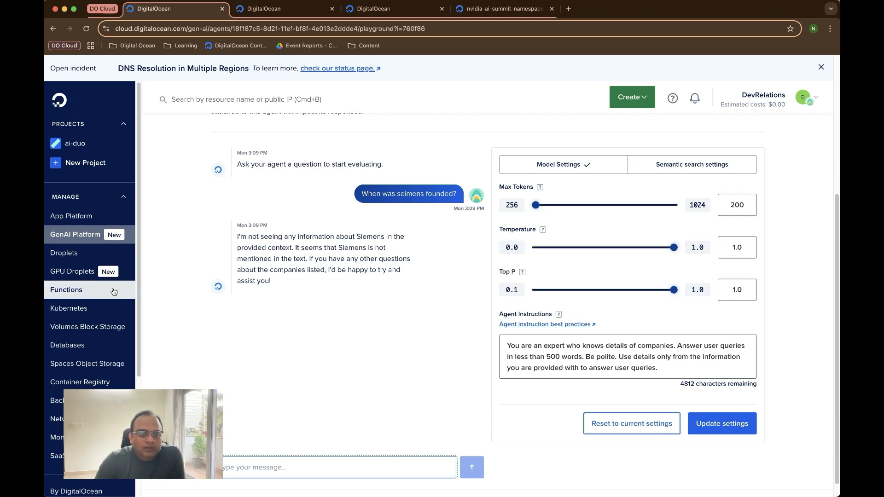
{"action": "left_click", "coordinate": [505, 9]}
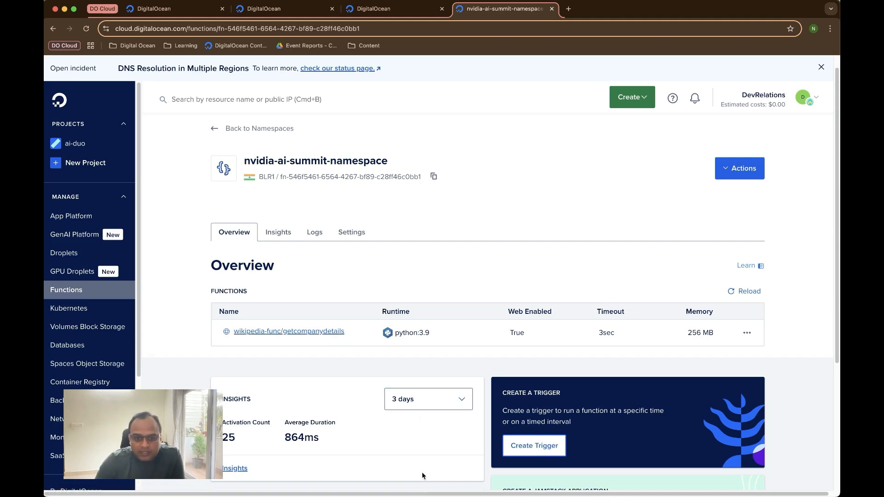
{"action": "mouse_move", "coordinate": [396, 478]}
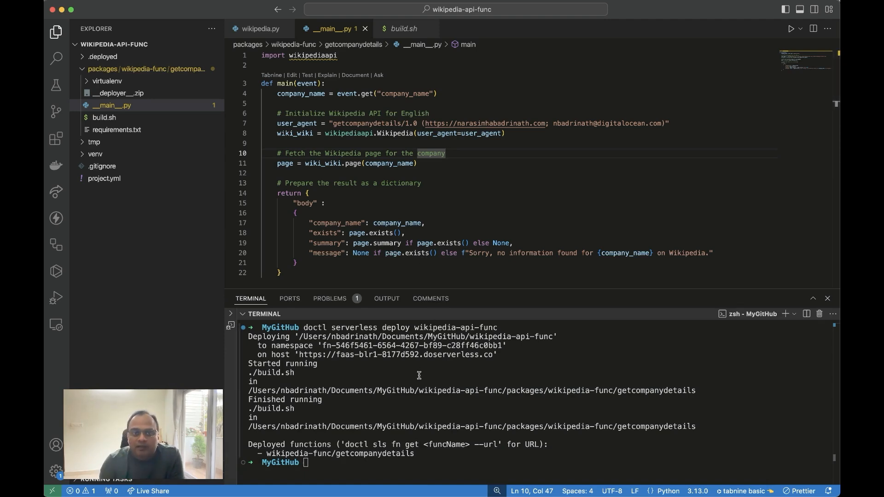
{"action": "mouse_move", "coordinate": [149, 94]}
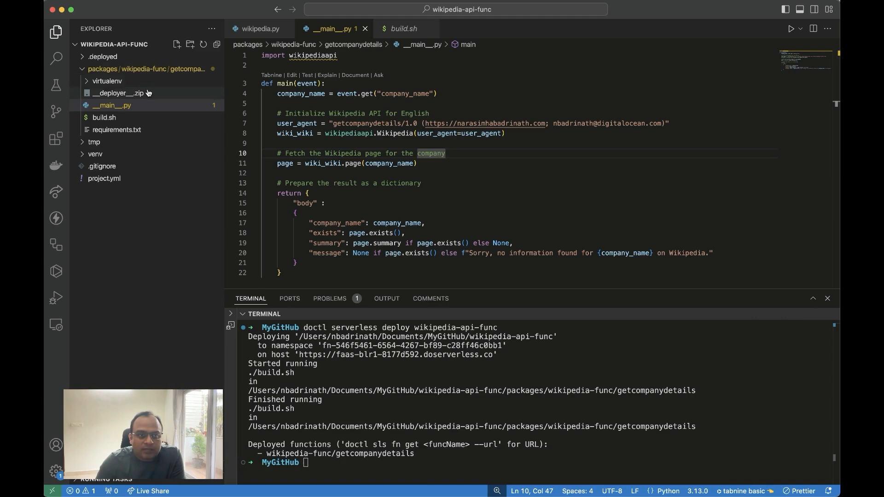
{"action": "mouse_move", "coordinate": [196, 123]}
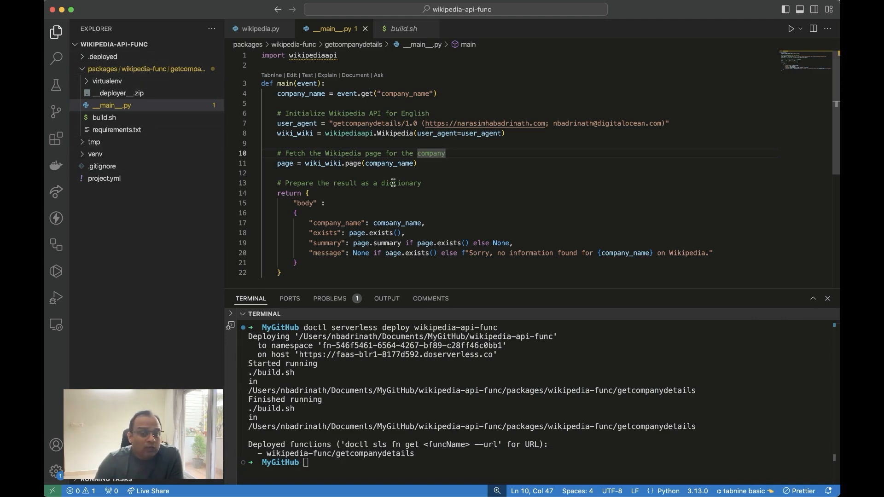
{"action": "mouse_move", "coordinate": [375, 123]}
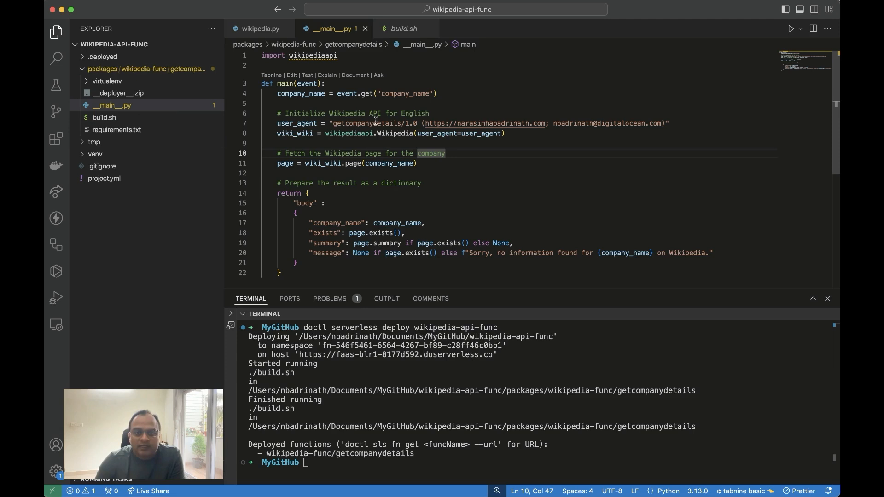
{"action": "mouse_move", "coordinate": [420, 94]}
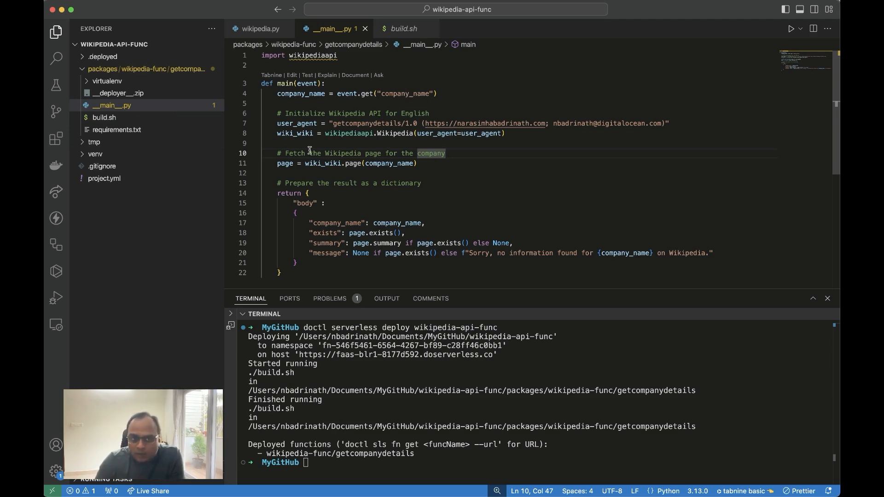
{"action": "mouse_move", "coordinate": [362, 182]}
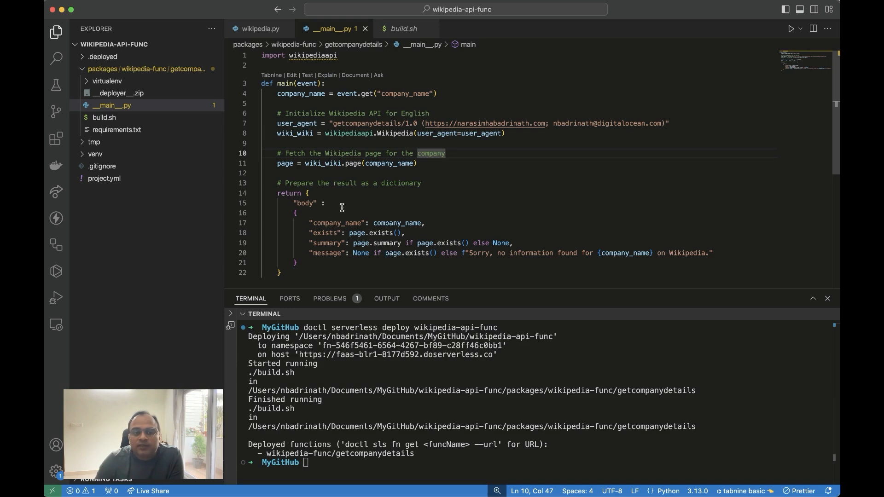
{"action": "mouse_move", "coordinate": [394, 244]}
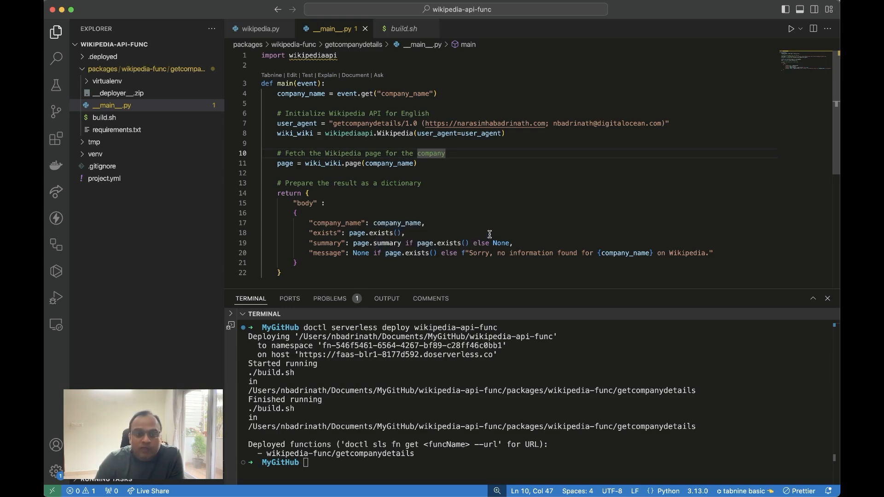
{"action": "mouse_move", "coordinate": [479, 241]}
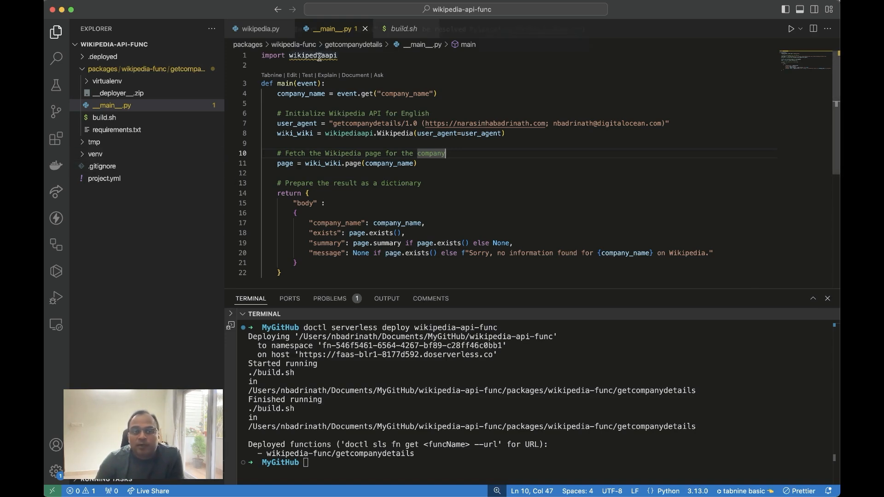
View requirements.txt in the Explorer, listing wikipedia-api as the dependency.
{"action": "left_click", "coordinate": [115, 129]}
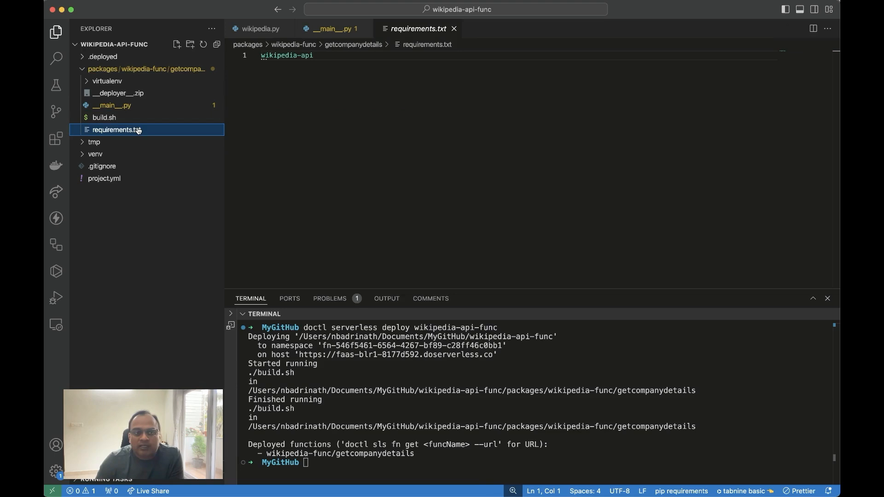
View build.sh, which pip-installs the requirements inside a virtualenv.
{"action": "left_click", "coordinate": [103, 118]}
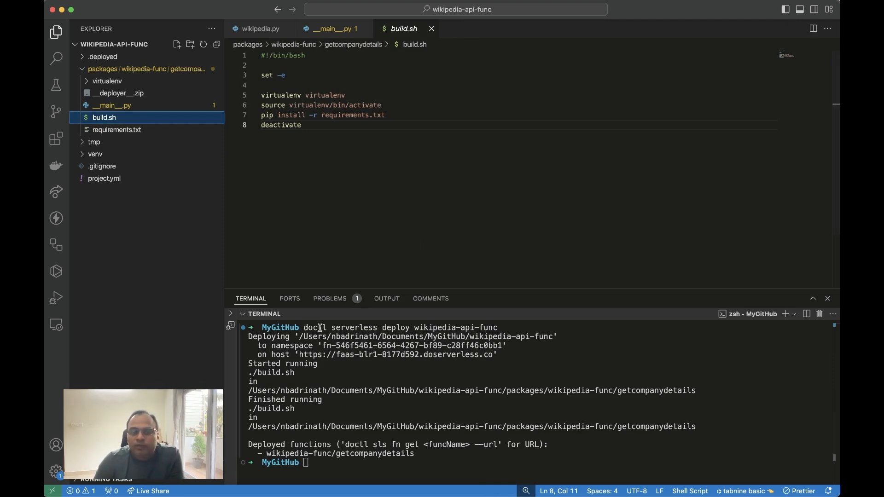
{"action": "mouse_move", "coordinate": [393, 328]}
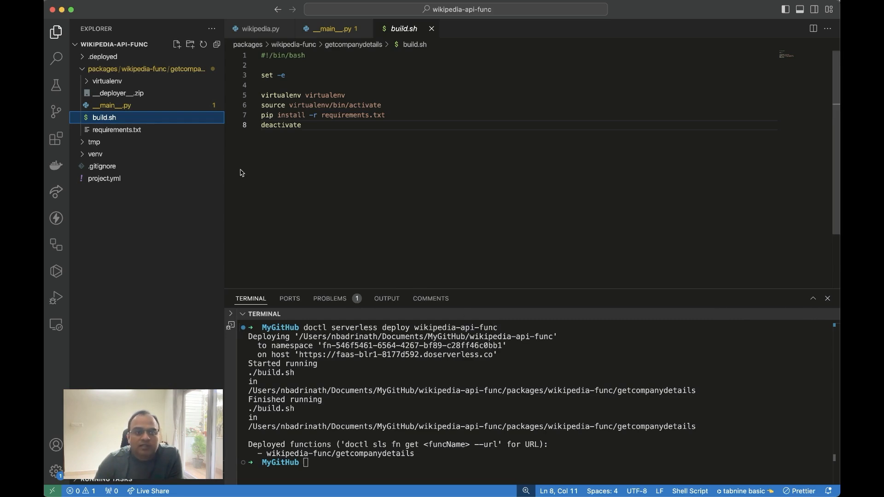
{"action": "mouse_move", "coordinate": [216, 263]}
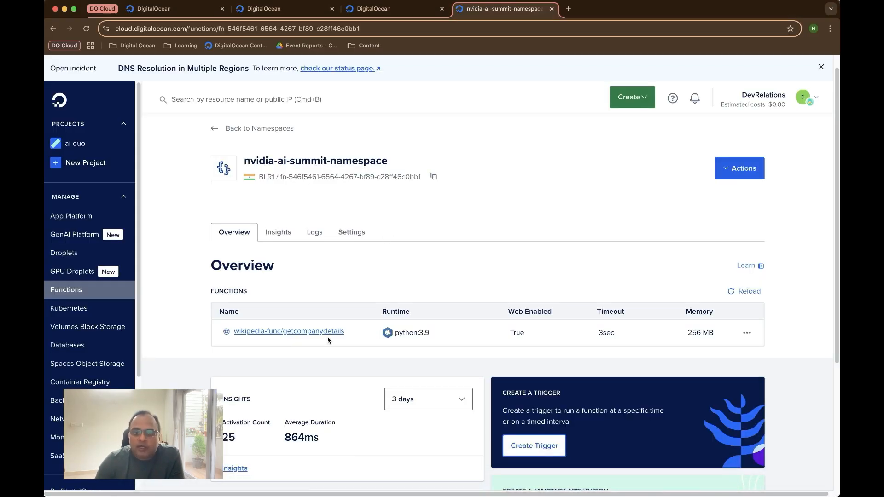
{"action": "mouse_move", "coordinate": [253, 337]}
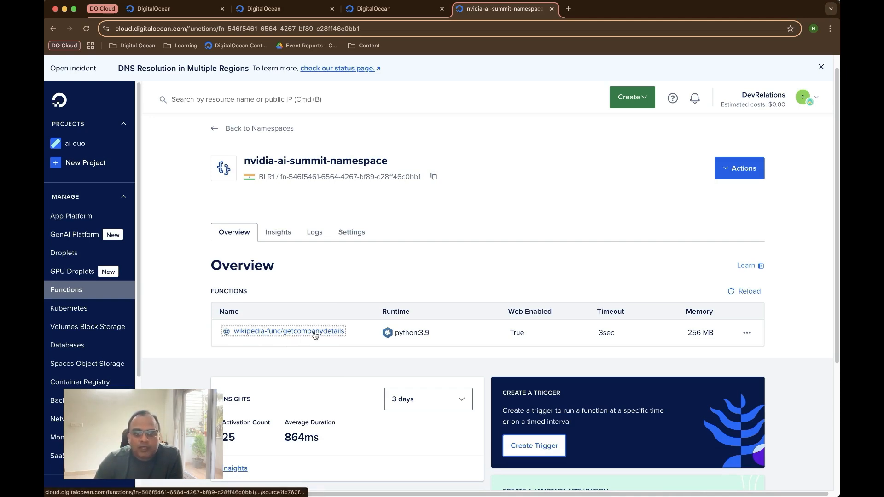
Bring up the wikipedia-func/getcompanydetails function's Source page from the namespace Overview.
{"action": "left_click", "coordinate": [288, 331]}
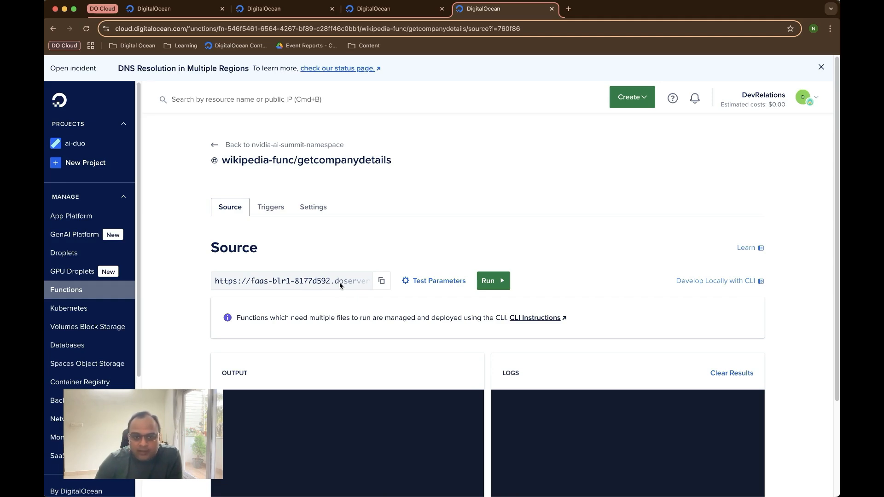
{"action": "mouse_move", "coordinate": [350, 297]}
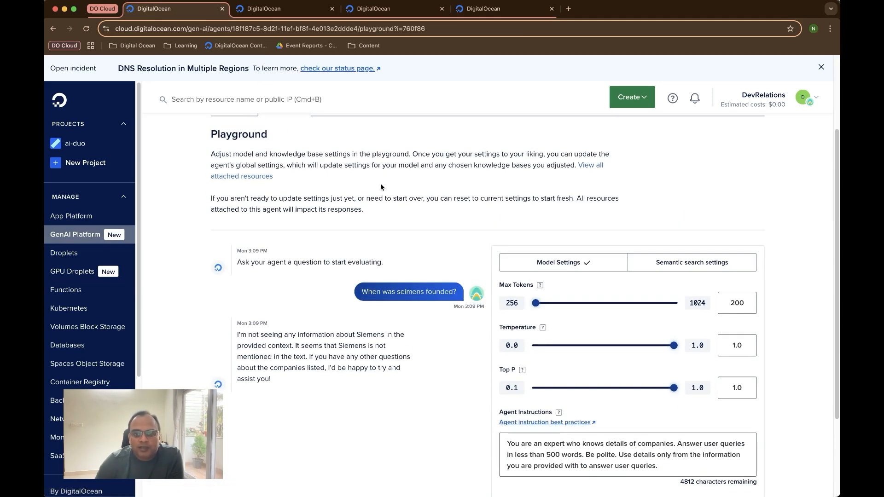
Show the agent's Resources page down to the empty Function Routes section.
{"action": "left_click", "coordinate": [382, 216]}
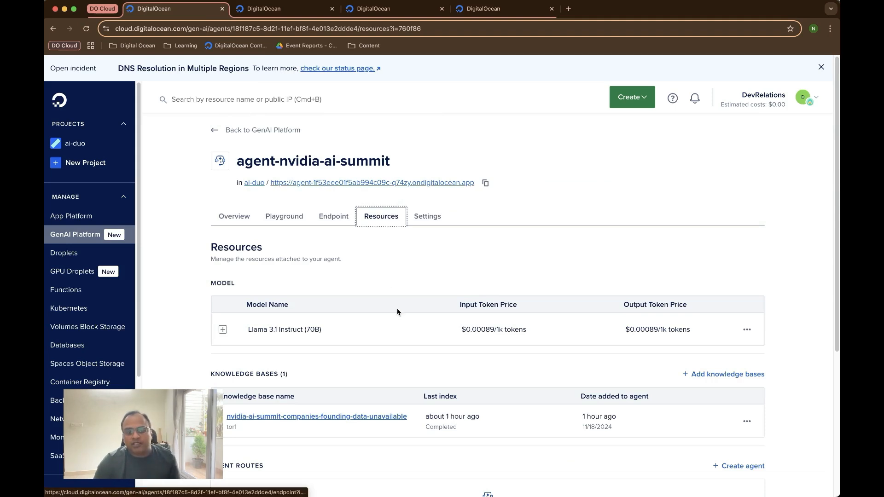
{"action": "scroll", "scroll_direction": "down", "scroll_amount": 3}
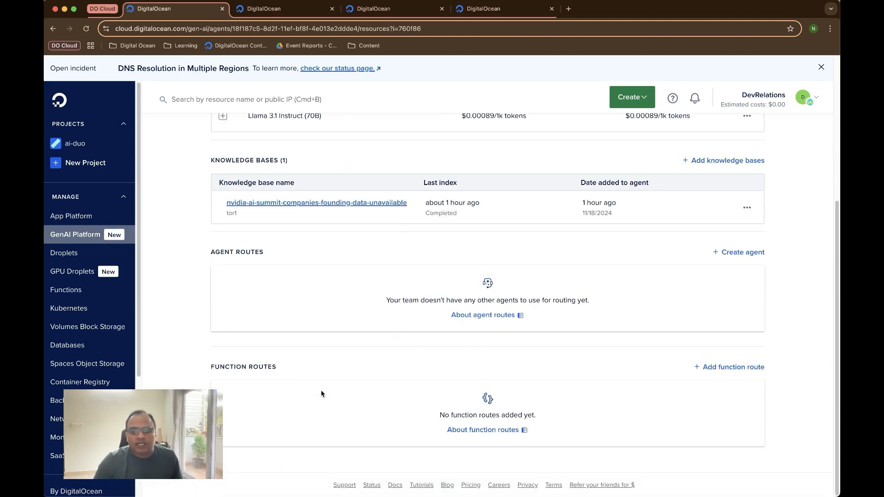
Start a new function route using the nvidia-ai-summit-namespace namespace.
{"action": "left_click", "coordinate": [730, 367]}
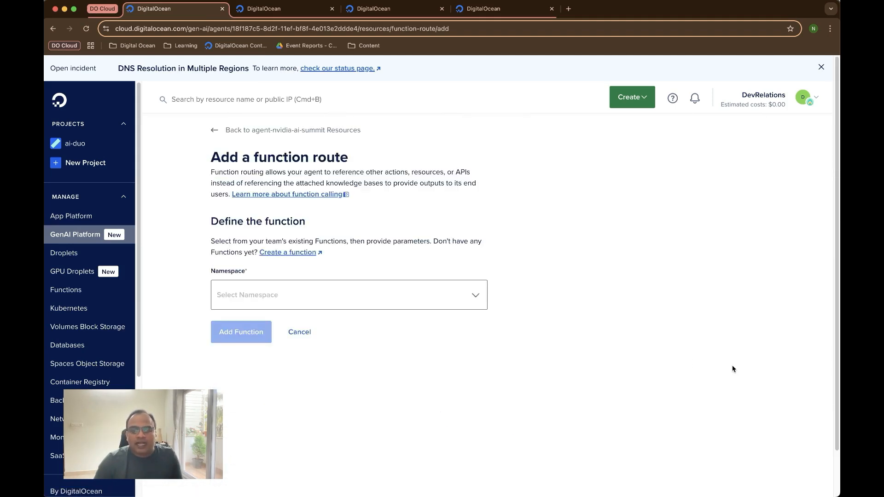
{"action": "left_click", "coordinate": [349, 295]}
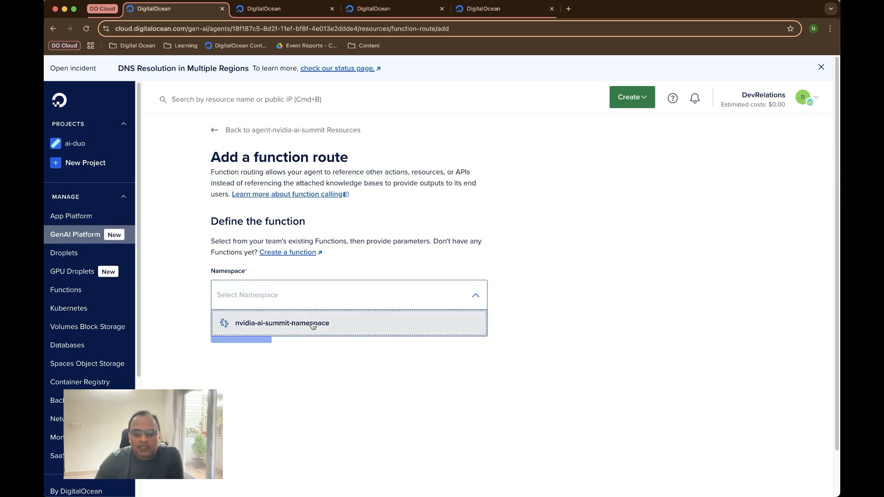
{"action": "left_click", "coordinate": [282, 324]}
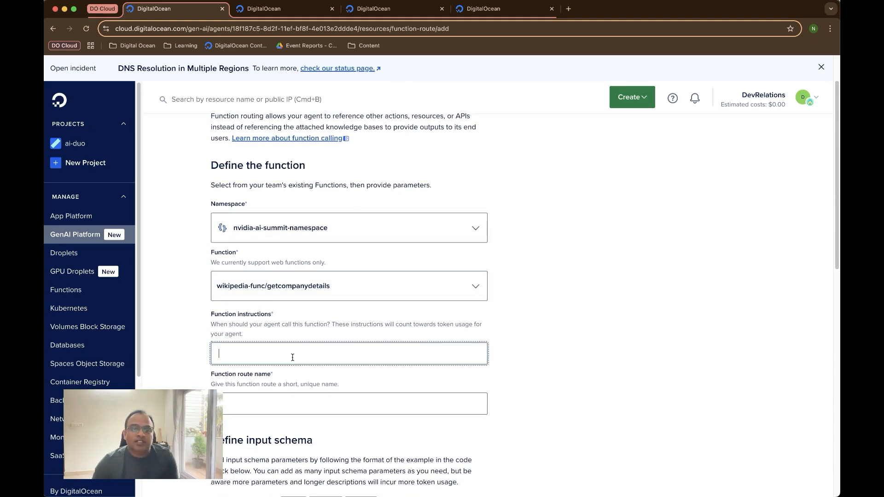
Enter instructions to call the function when users ask for company founding info, and name the route wiki-func.
{"action": "type", "text": "Call"}
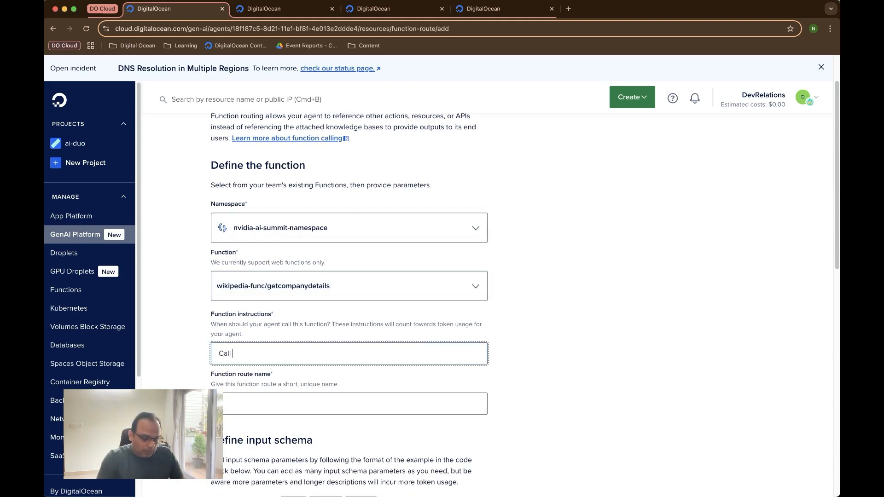
{"action": "type", "text": "this function h"}
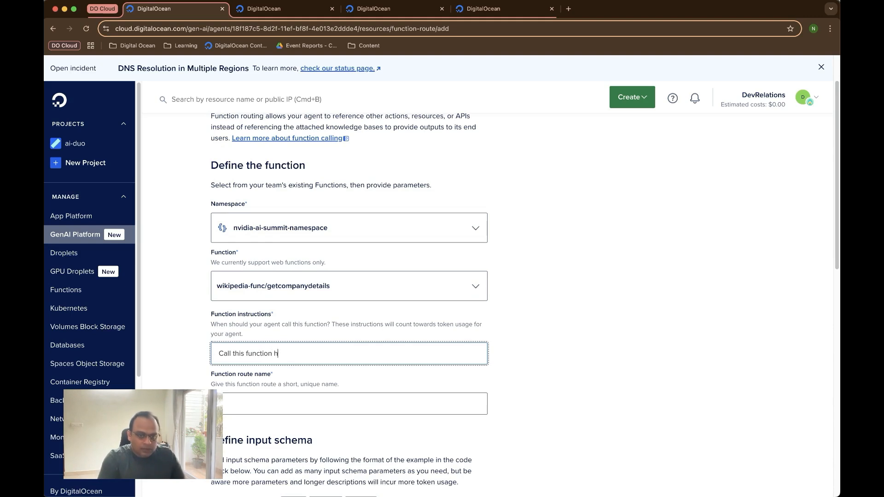
{"action": "type", "text": "when company founding information is"}
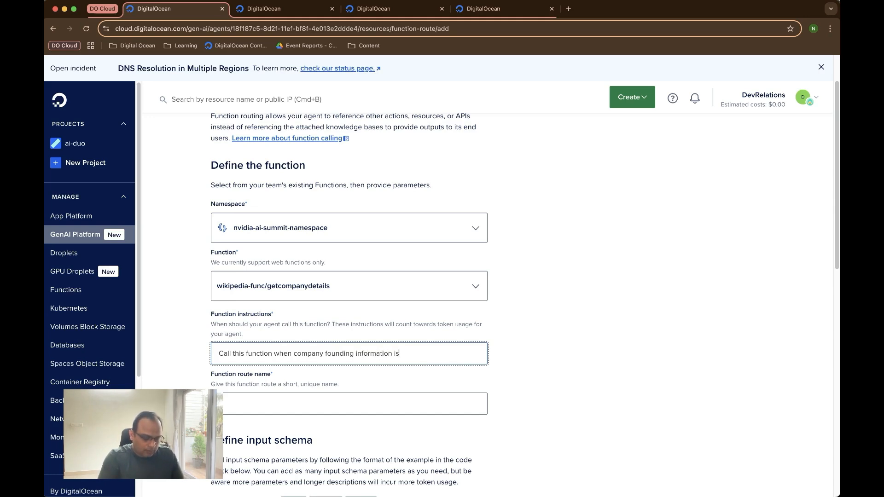
{"action": "type", "text": "asked by users"}
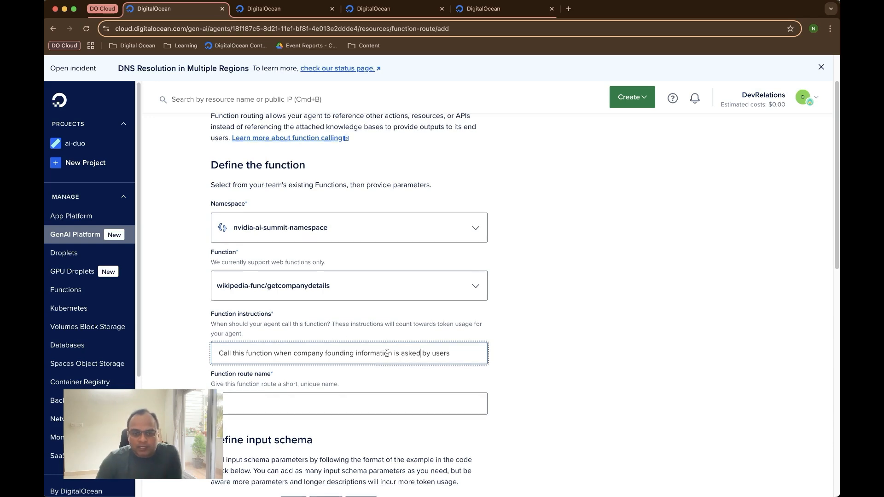
{"action": "scroll", "scroll_direction": "down", "scroll_amount": 3}
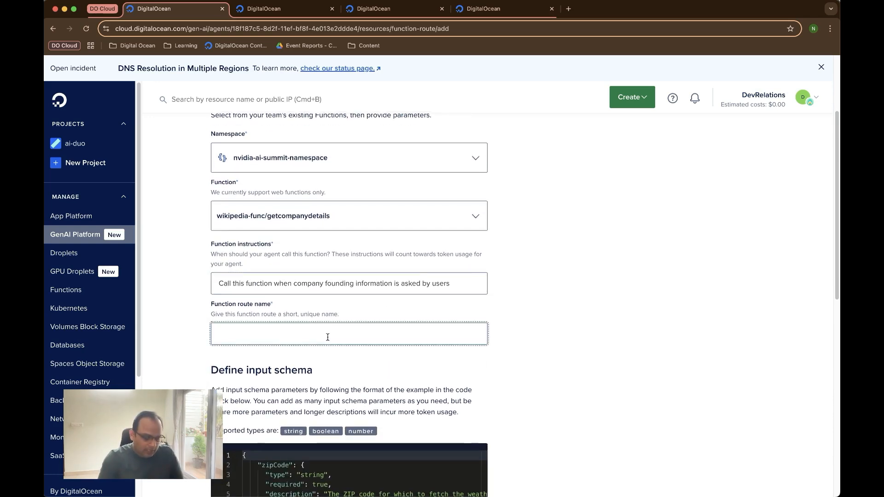
{"action": "type", "text": "wiki-func"}
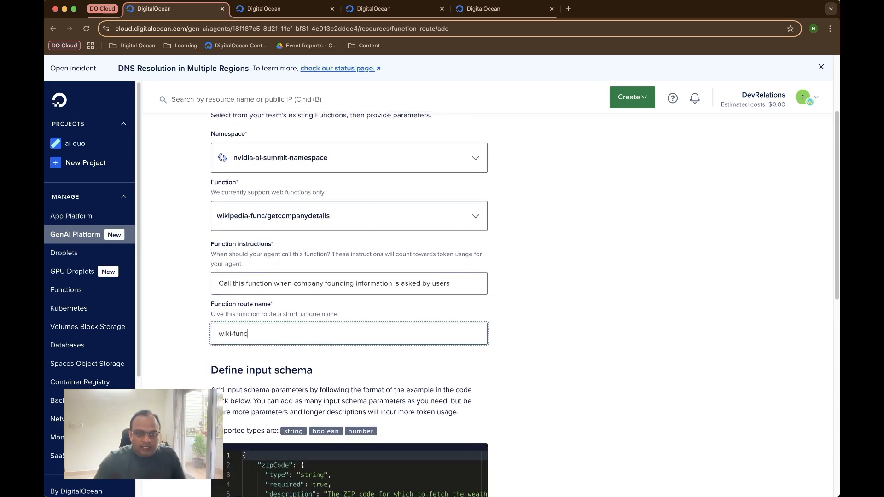
Fill the input schema with required company_name and the output schema with company_name, exists, message, summary.
{"action": "scroll", "scroll_direction": "down", "scroll_amount": 3}
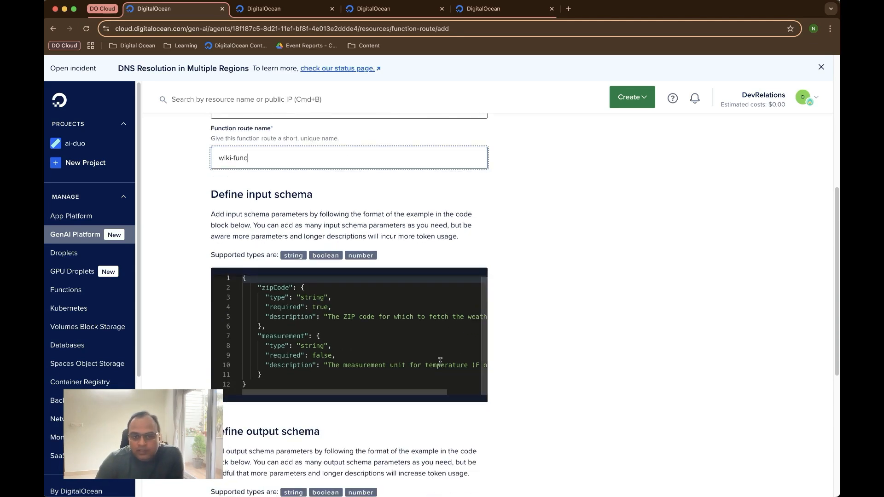
{"action": "scroll", "scroll_direction": "down", "scroll_amount": 3}
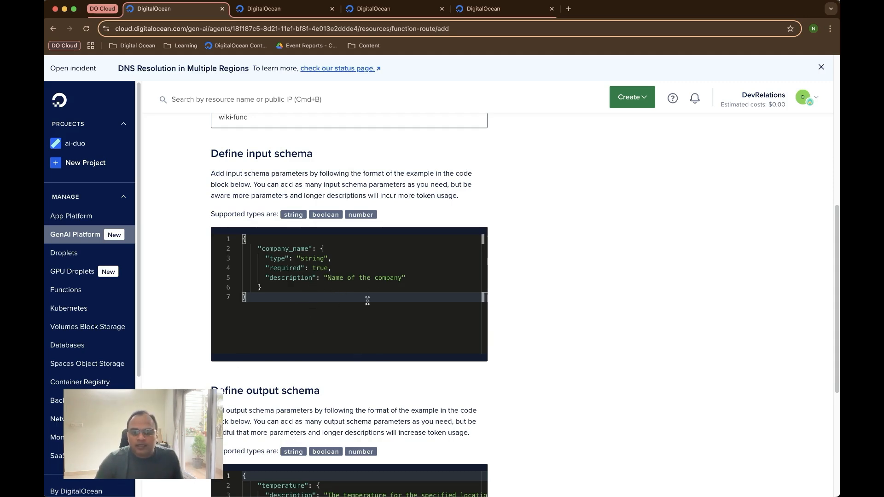
{"action": "scroll", "scroll_direction": "down", "scroll_amount": 3}
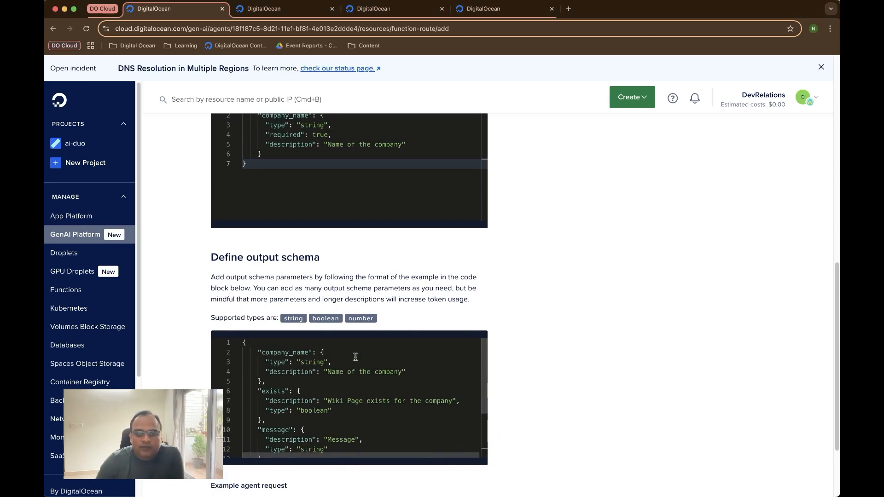
{"action": "scroll", "scroll_direction": "down", "scroll_amount": 3}
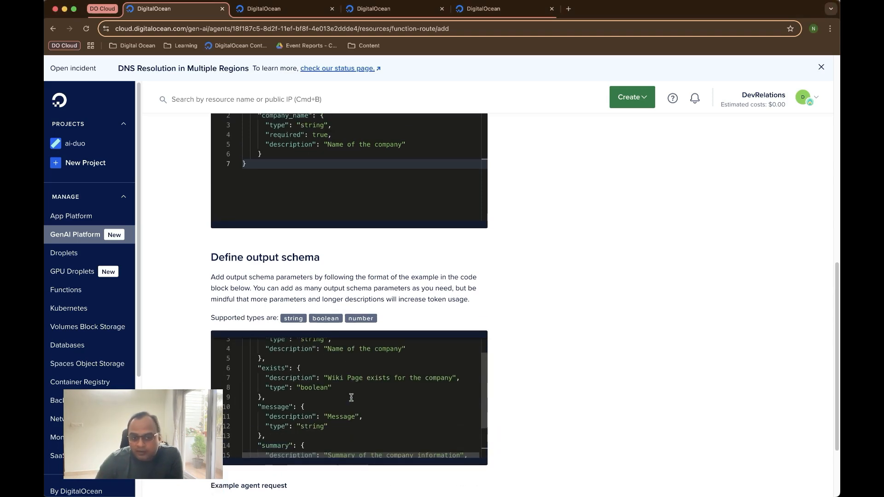
{"action": "scroll", "scroll_direction": "down", "scroll_amount": 3}
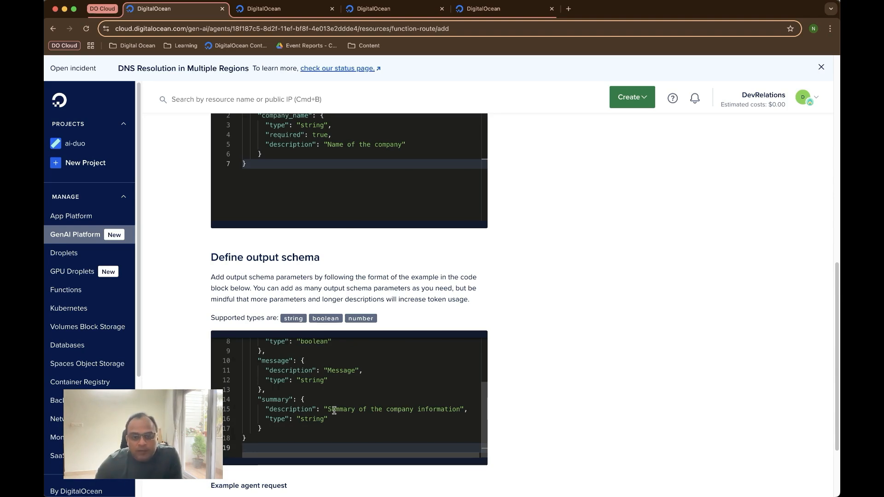
{"action": "scroll", "scroll_direction": "down", "scroll_amount": 3}
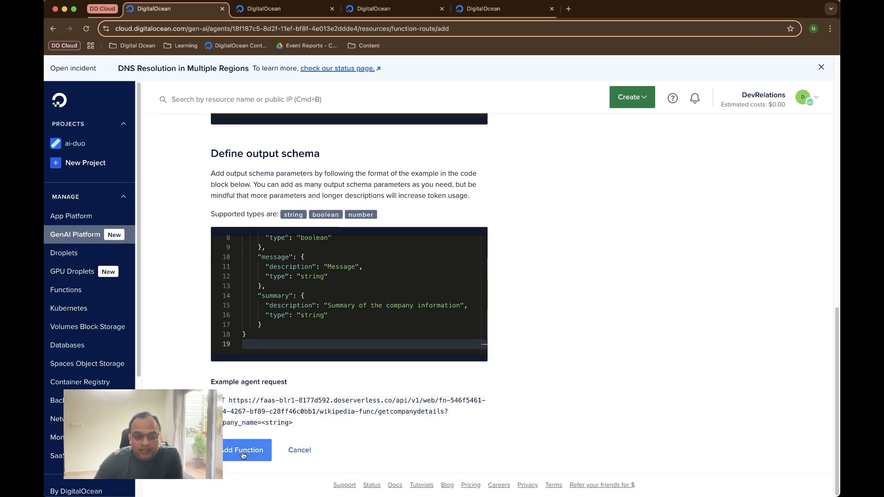
{"action": "mouse_move", "coordinate": [311, 435]}
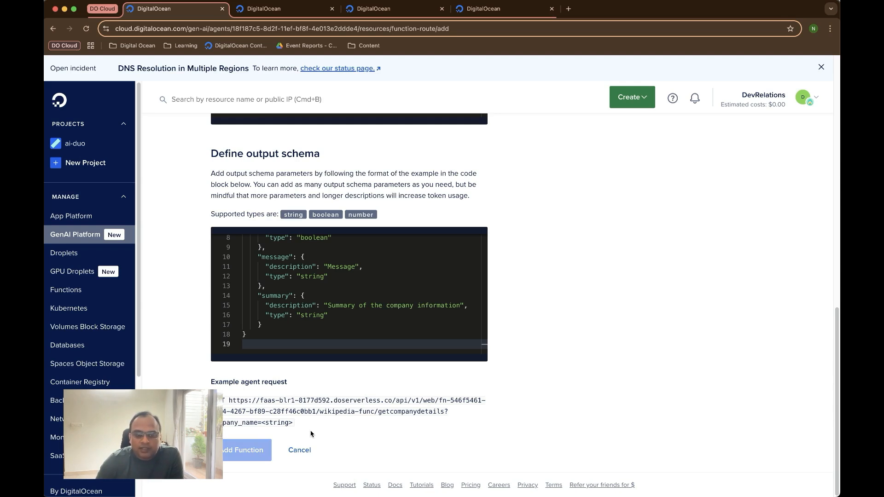
Add the wiki-func route, confirm it under Function Routes, then go to the Playground.
{"action": "left_click", "coordinate": [241, 450]}
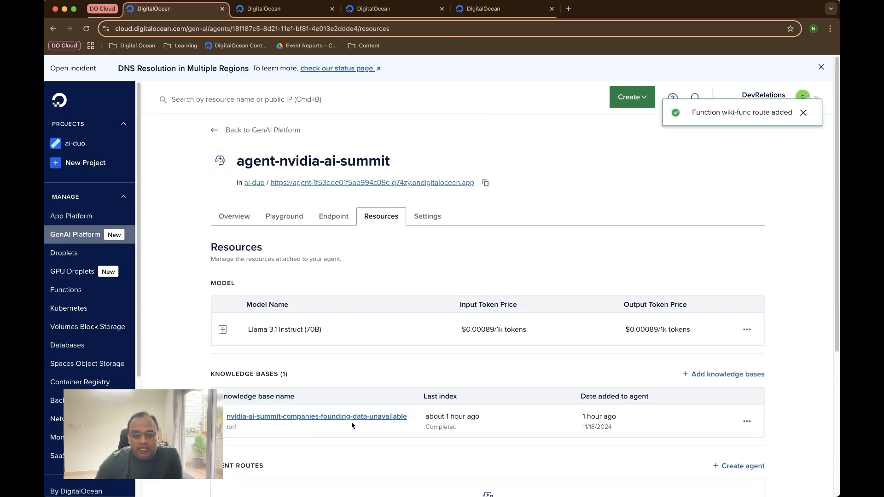
{"action": "scroll", "scroll_direction": "down", "scroll_amount": 3}
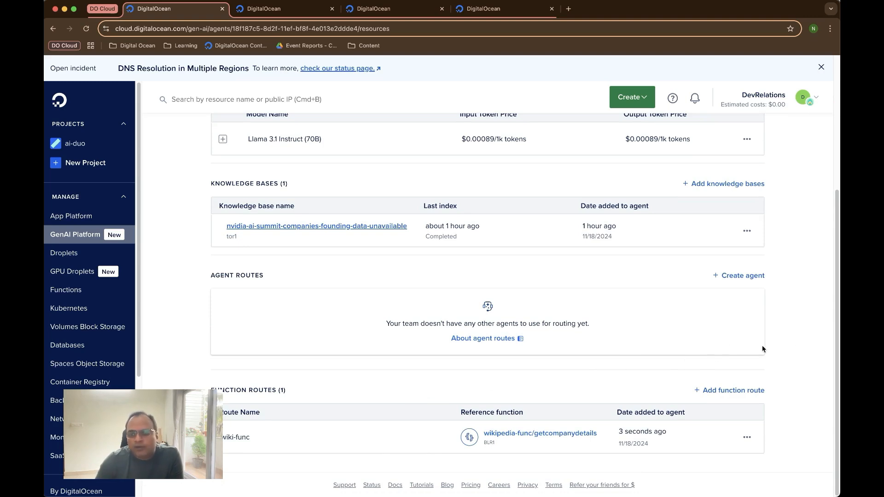
{"action": "mouse_move", "coordinate": [791, 310]}
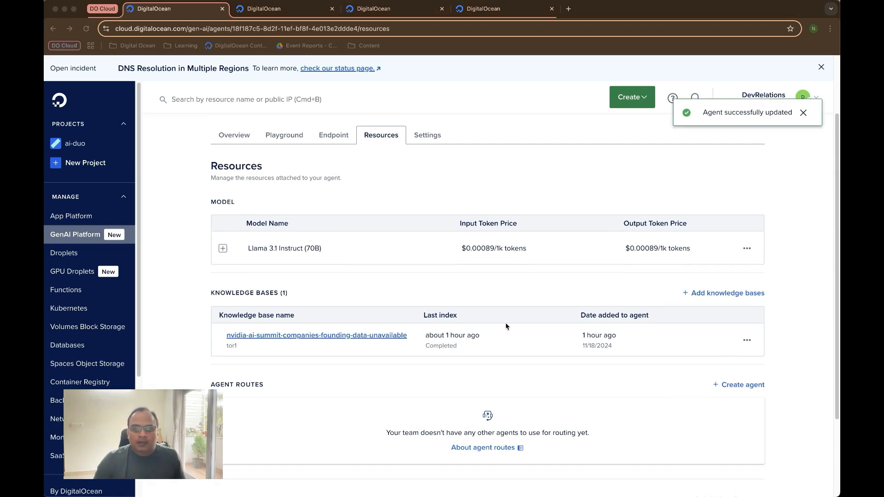
{"action": "left_click", "coordinate": [283, 135]}
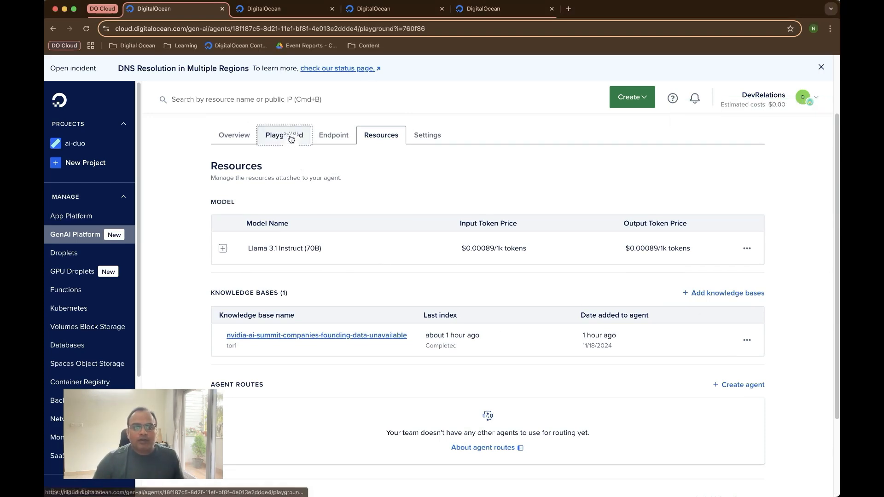
Ask the agent 'when was seimens founded?' in the Playground and send it.
{"action": "left_click", "coordinate": [283, 135]}
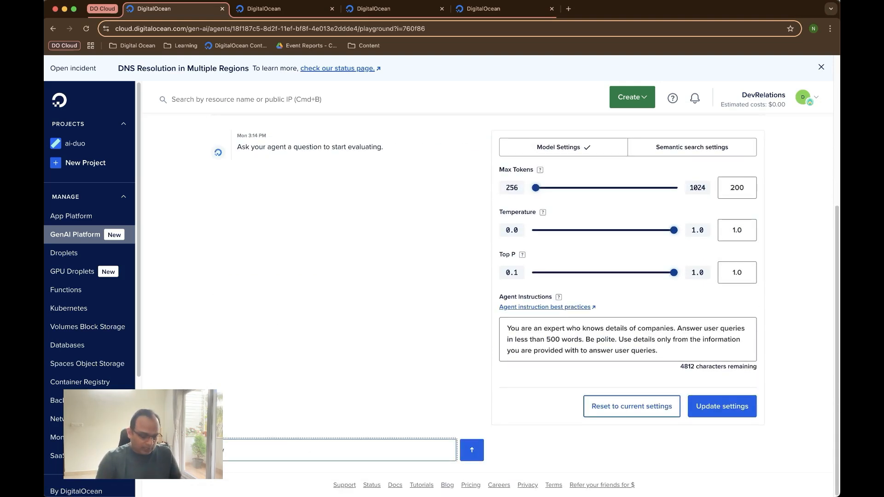
{"action": "type", "text": "vehn was seimens founded?"}
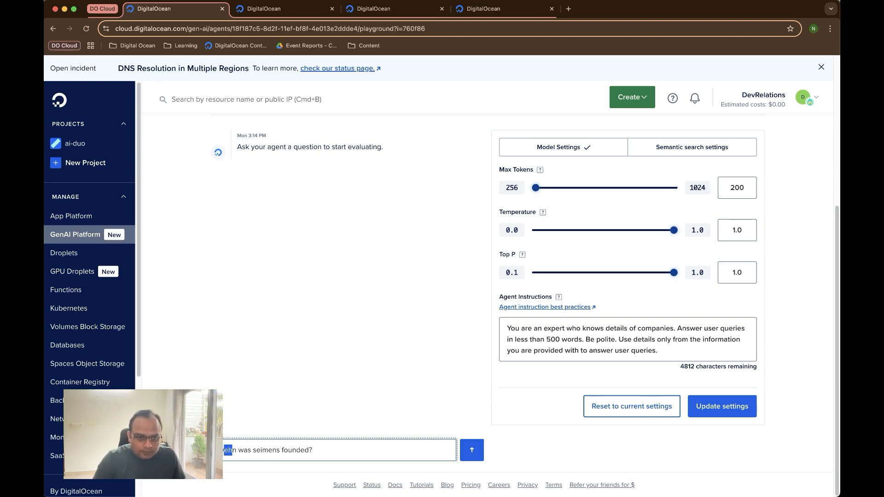
{"action": "left_click", "coordinate": [472, 451]}
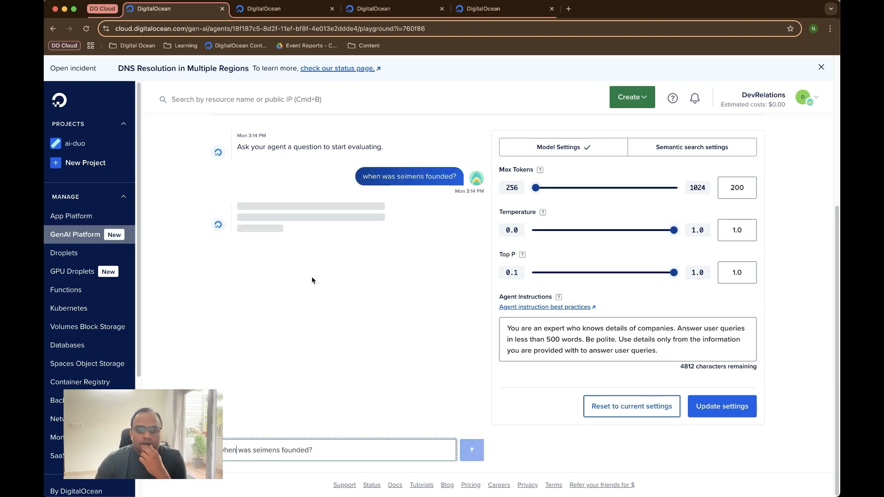
{"action": "mouse_move", "coordinate": [327, 289]}
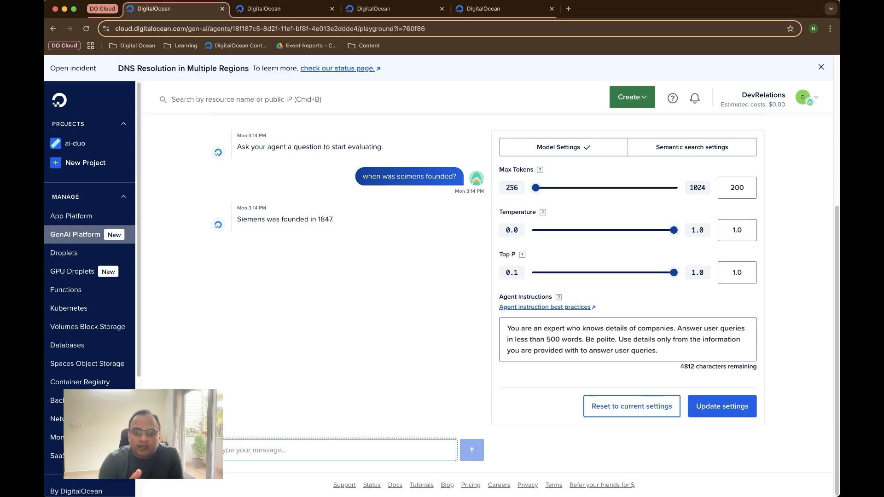
{"action": "mouse_move", "coordinate": [361, 285]}
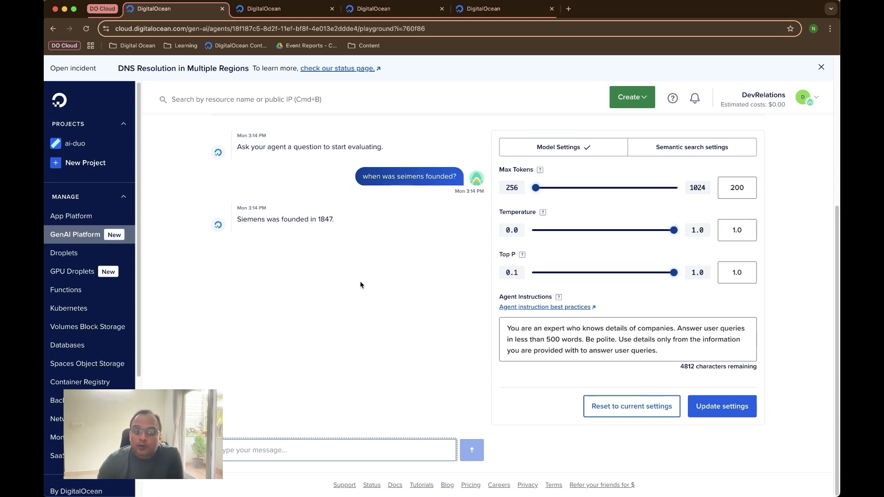